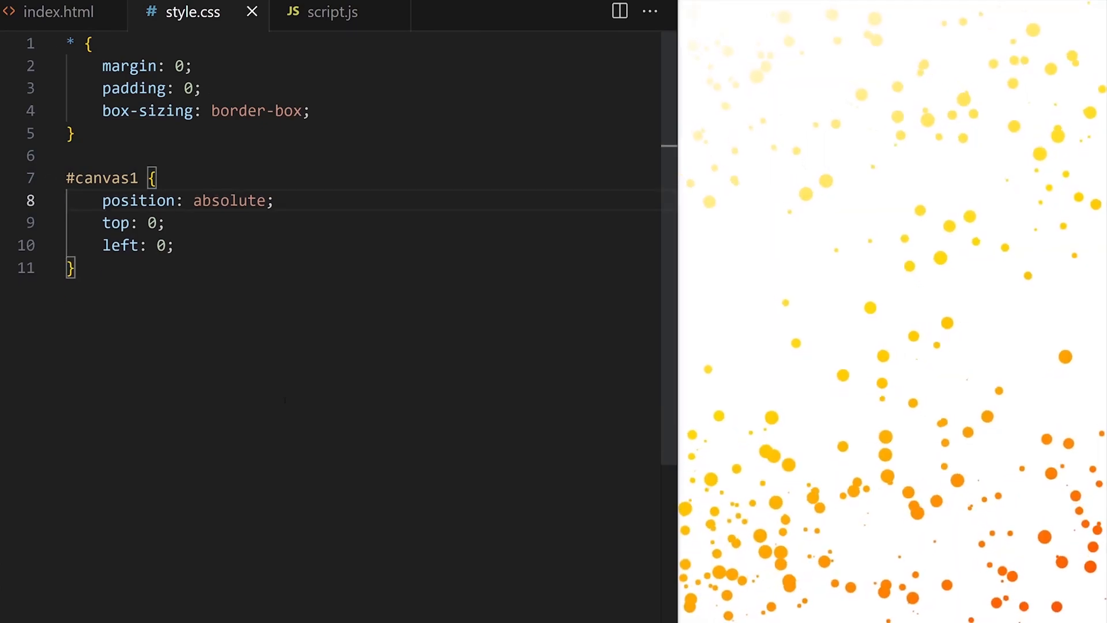
- Uncomment context.stroke() in the draw method of script.js so particles get outlines again
{"action": "left_click", "coordinate": [332, 11]}
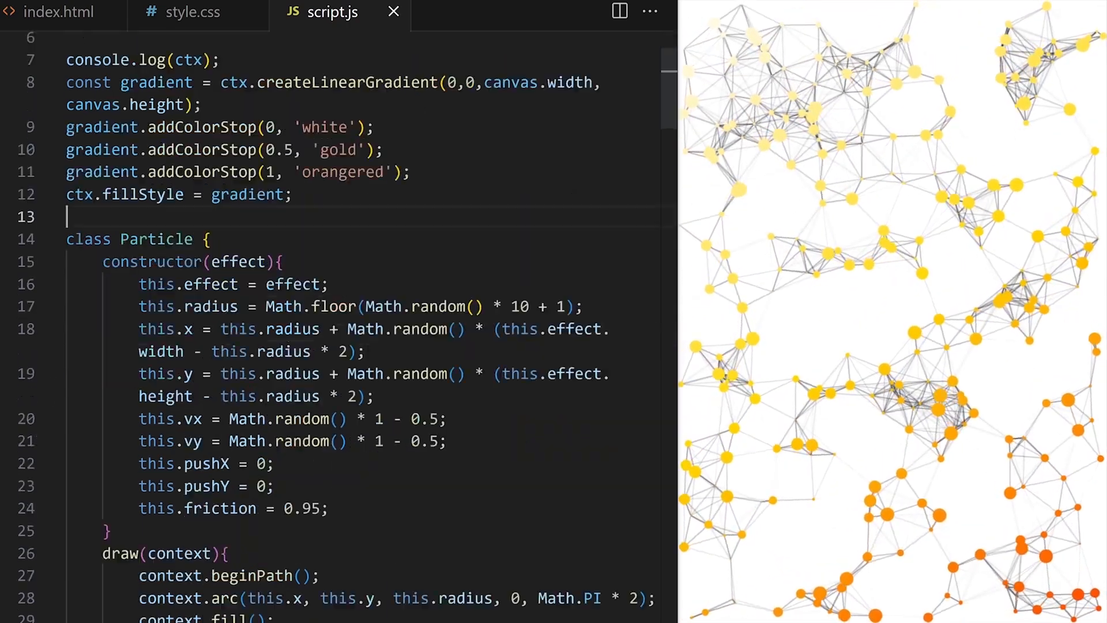
{"action": "scroll", "scroll_direction": "down", "scroll_amount": 3}
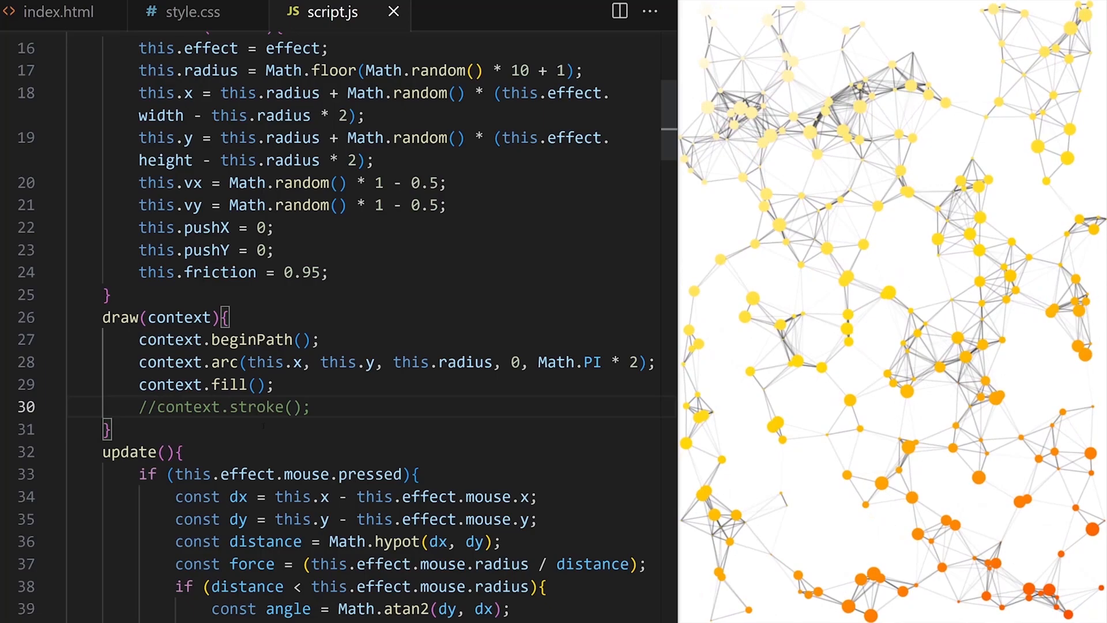
{"action": "left_click", "coordinate": [149, 407]}
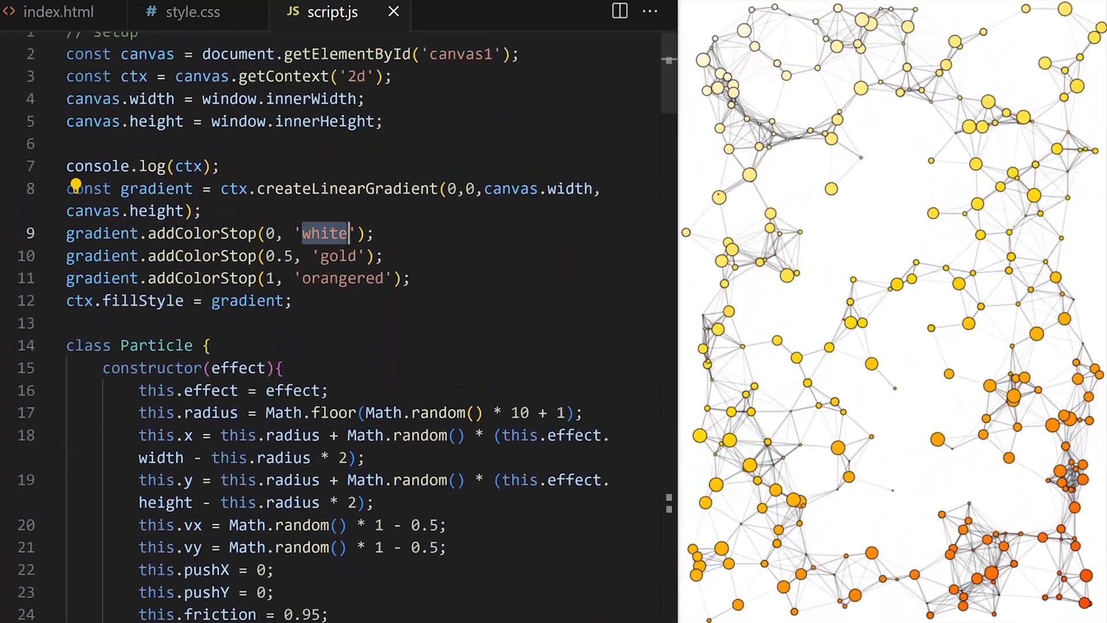
- Make the gradient pink-red-magenta with let, repeat it inside resize(), and delete the white strokeStyle line
{"action": "type", "text": "pink"}
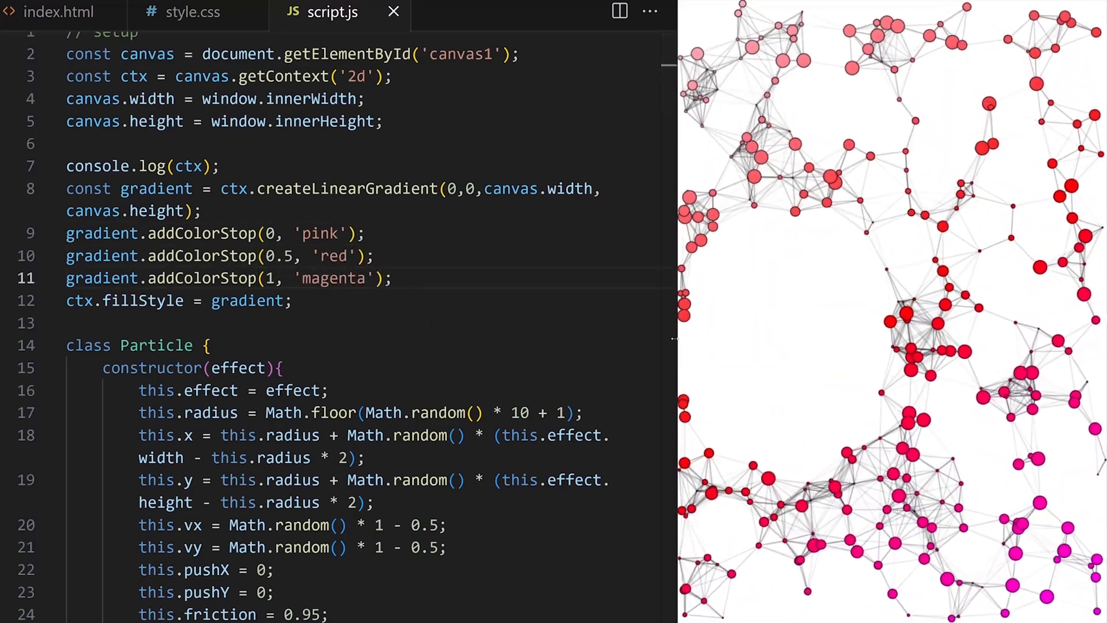
{"action": "left_click_drag", "start_coordinate": [170, 232], "coordinate": [391, 278]}
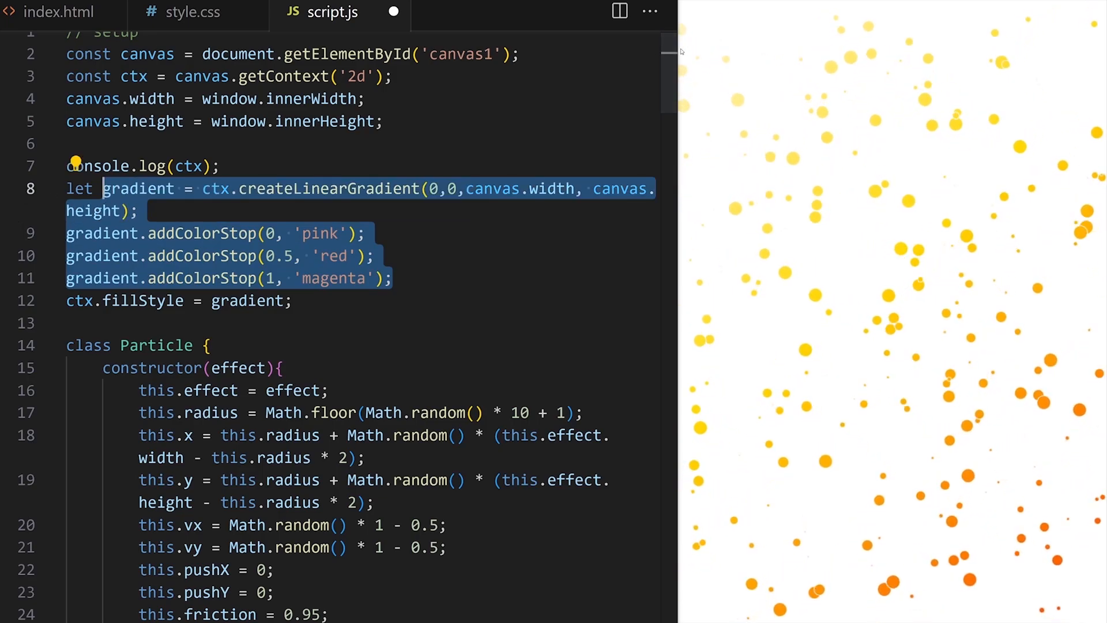
{"action": "scroll", "scroll_direction": "down", "scroll_amount": 3}
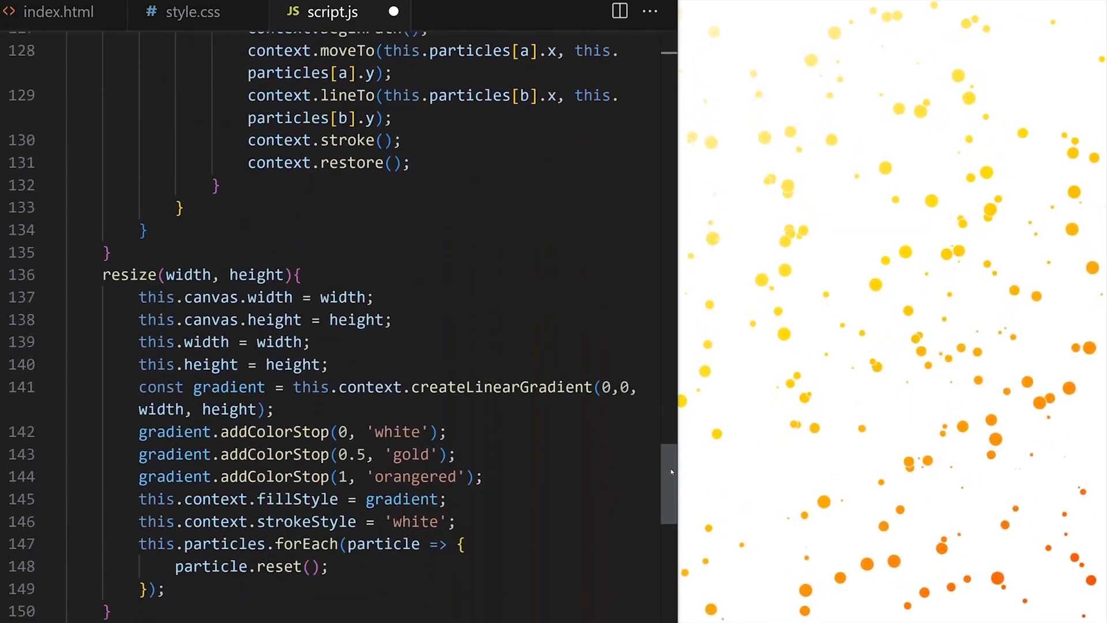
{"action": "scroll", "scroll_direction": "down", "scroll_amount": 3}
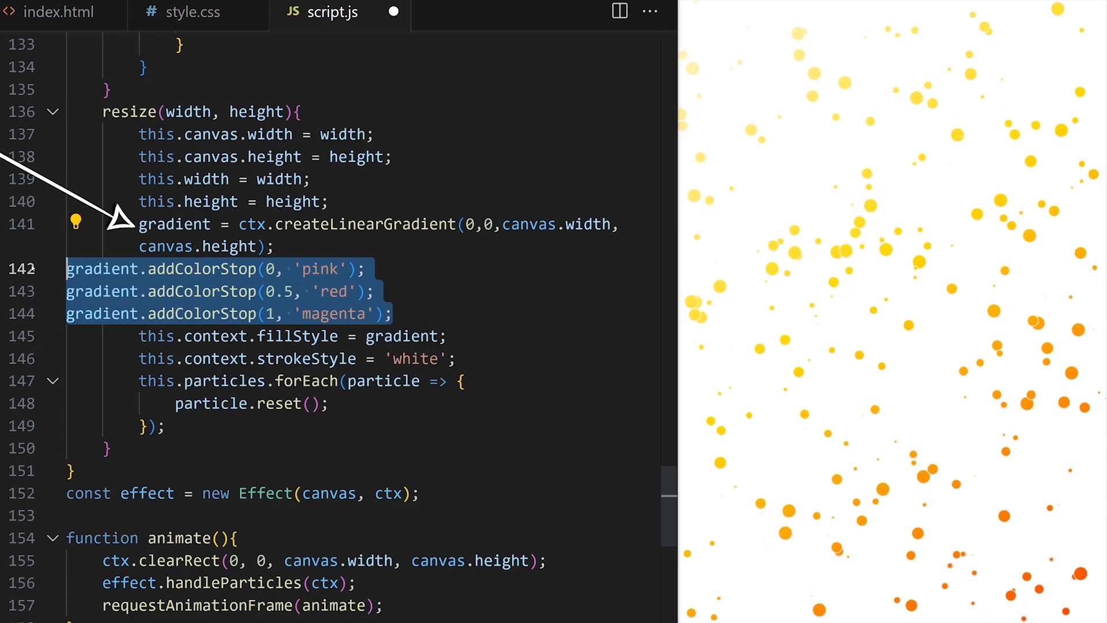
{"action": "left_click", "coordinate": [466, 314]}
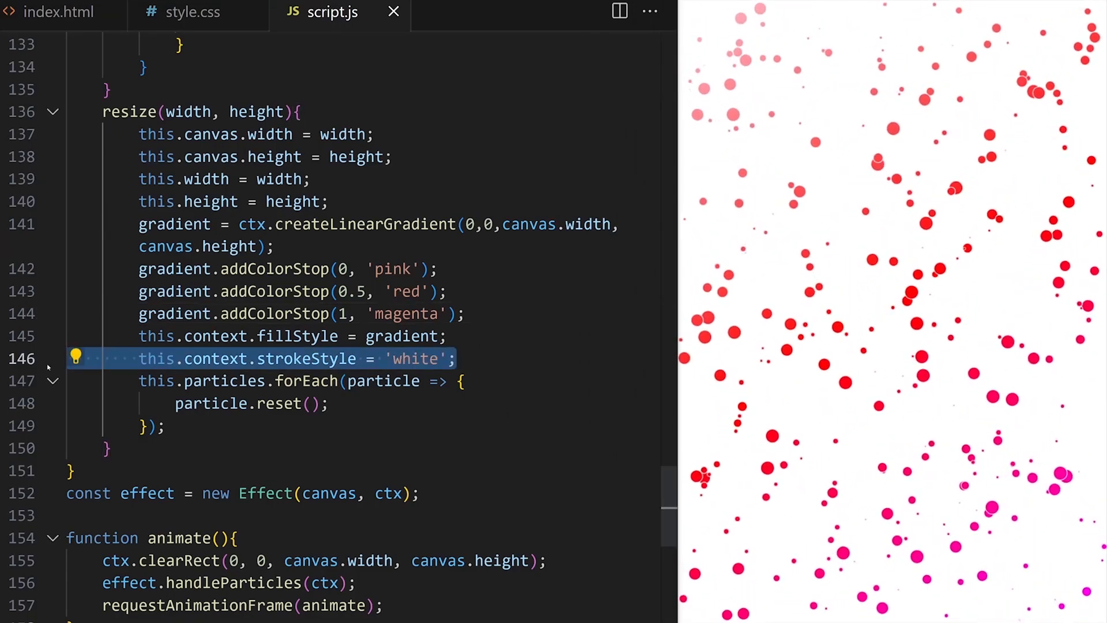
{"action": "key", "text": "Backspace"}
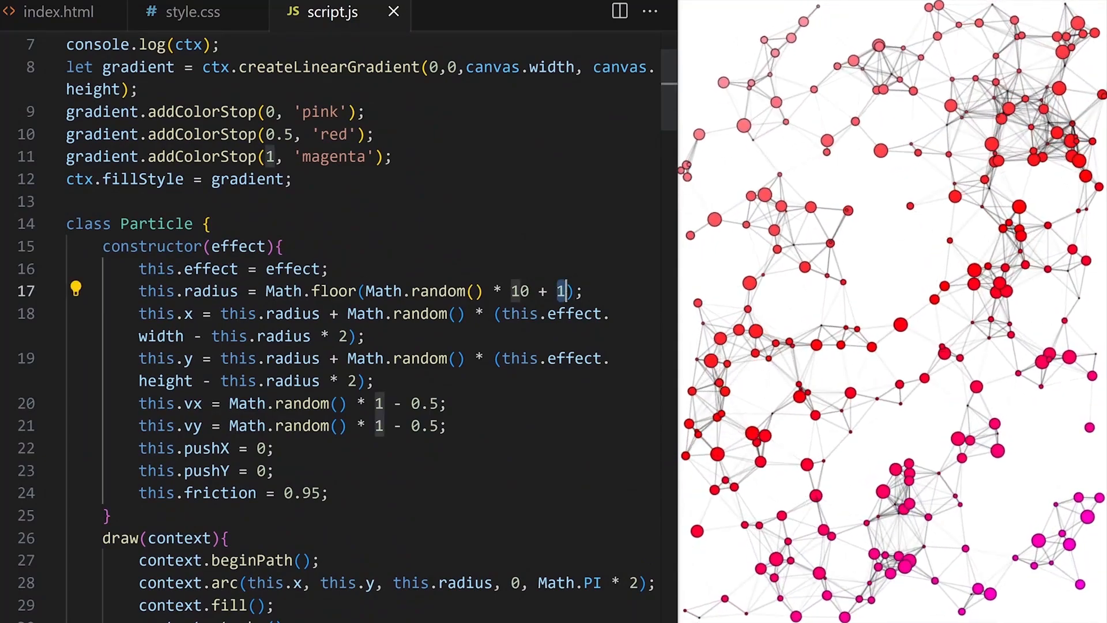
- Set particle radius to Math.random() * 8 + 8 and vx, vy to Math.random() * 0.2 - 0.1
{"action": "type", "text": "8"}
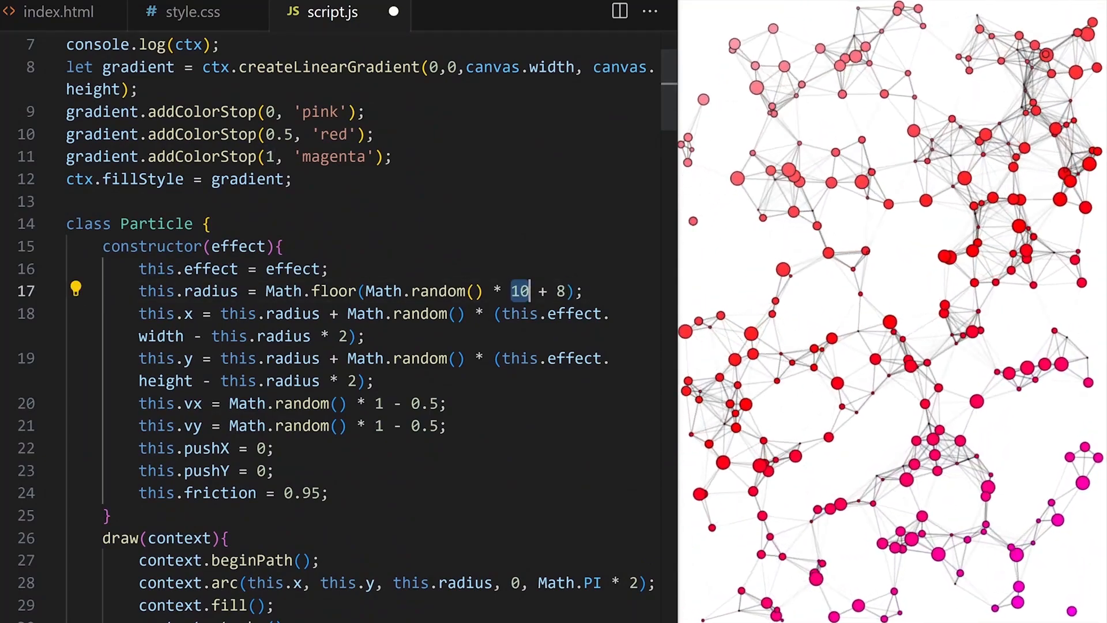
{"action": "type", "text": "8"}
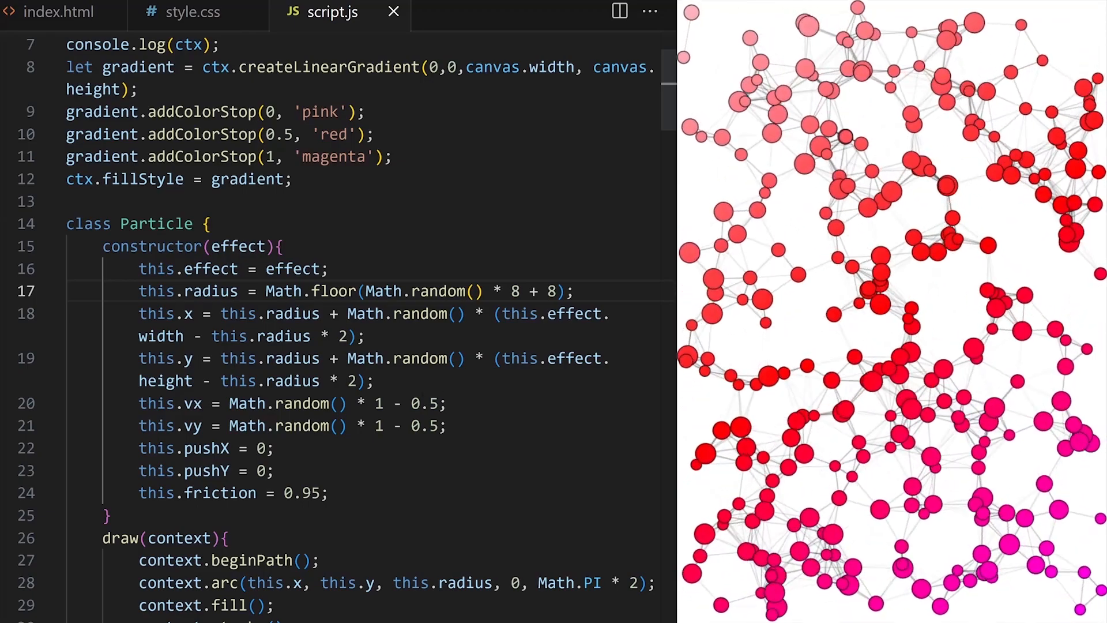
{"action": "type", "text": "0"}
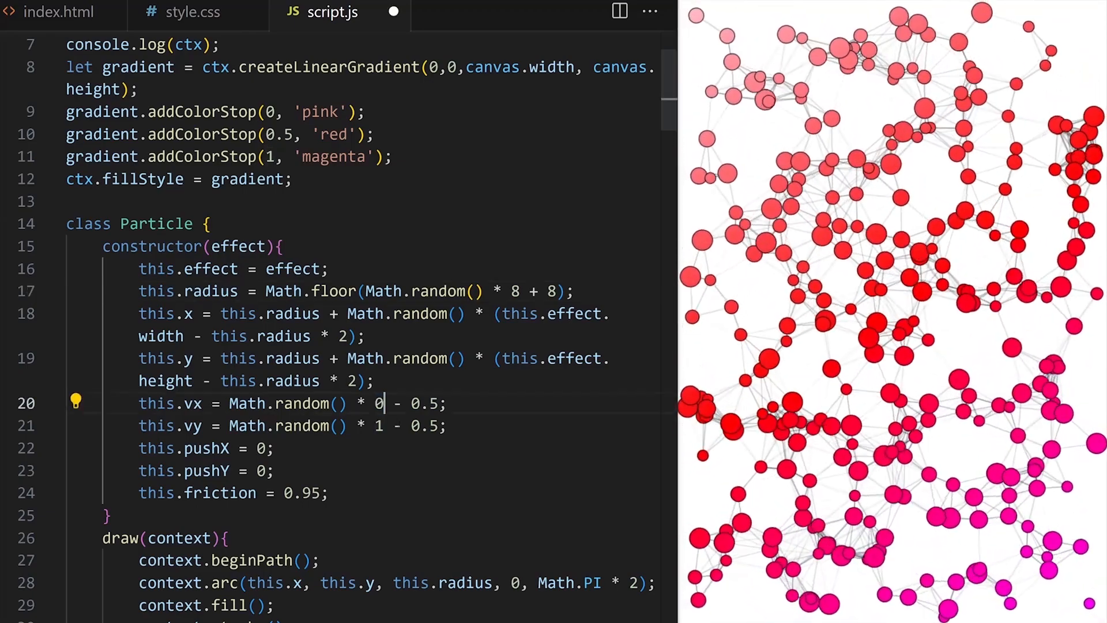
{"action": "type", "text": ".2 - 0.1"}
{"action": "left_click", "coordinate": [294, 425]}
{"action": "type", "text": "0.2"}
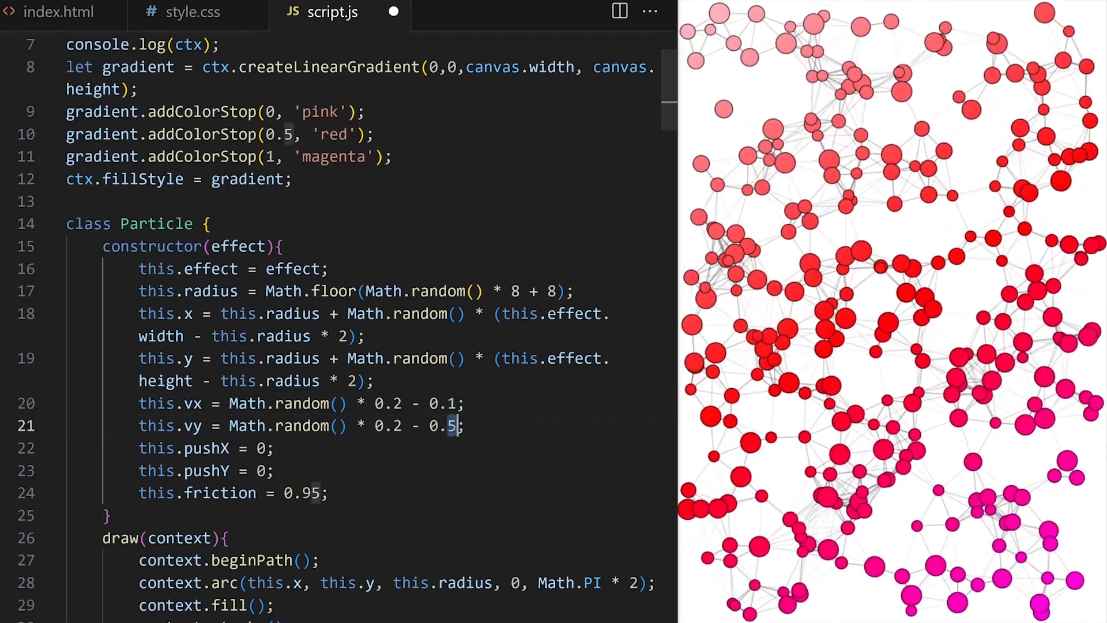
{"action": "type", "text": "0.1"}
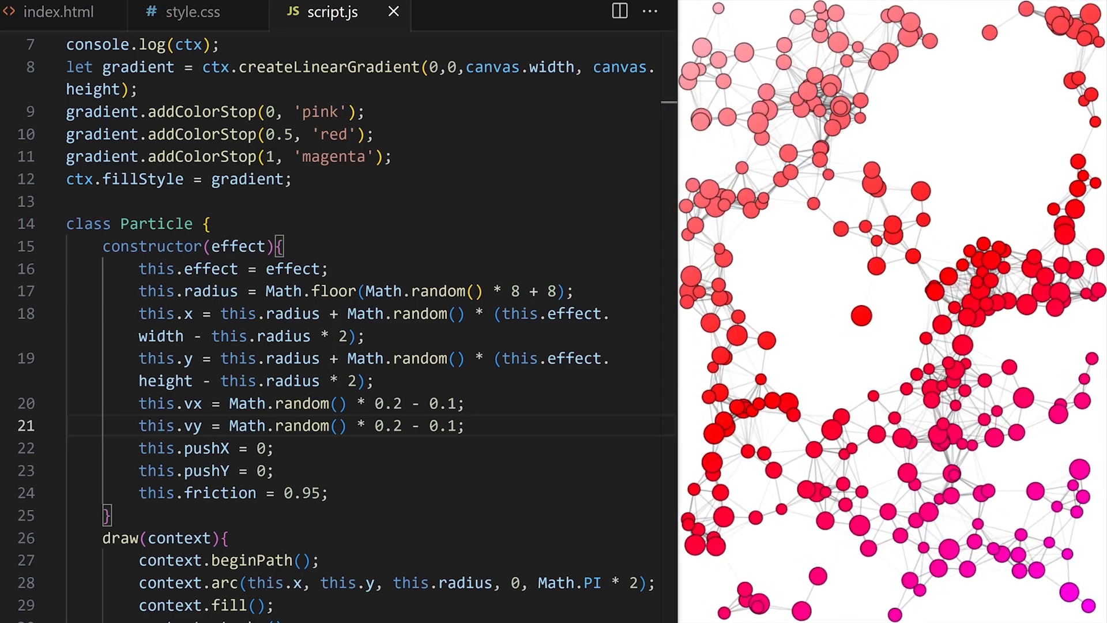
- Fill particles with the gradient and add a white arc at x - radius*0.2, y - radius*0.3 with radius*0.6
{"action": "scroll", "scroll_direction": "down", "scroll_amount": 3}
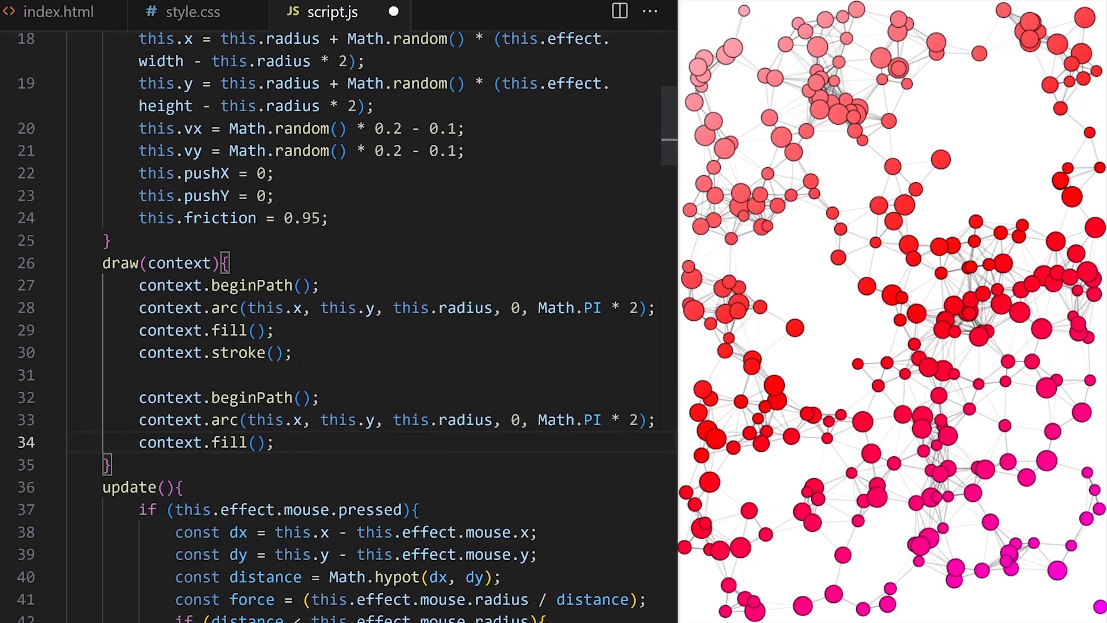
{"action": "type", "text": "context.fillStyle"}
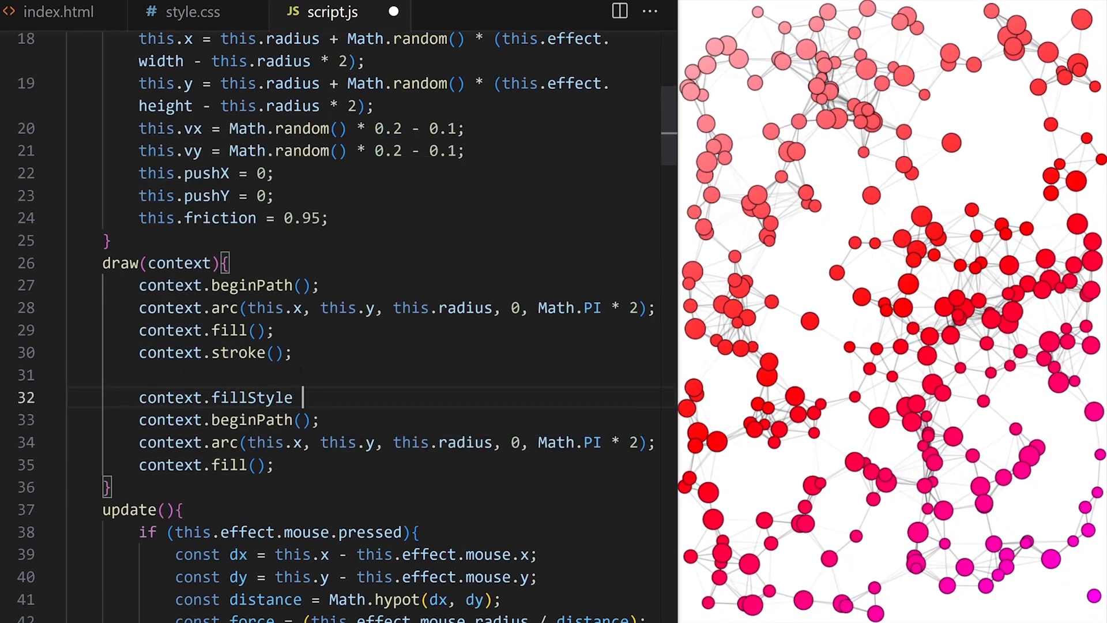
{"action": "type", "text": "= 'white';"}
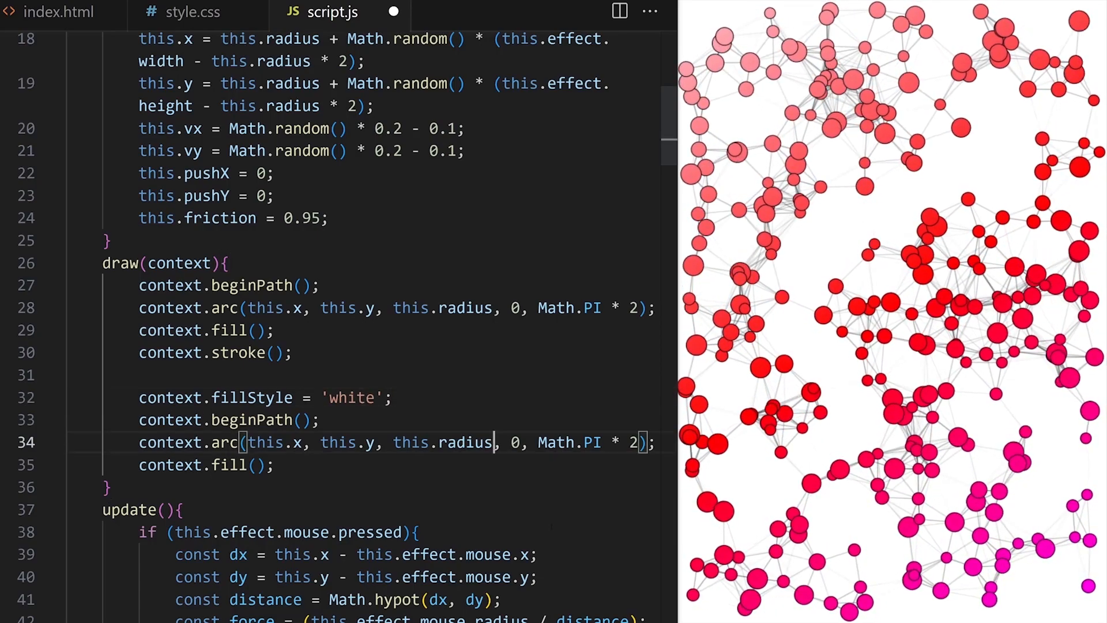
{"action": "type", "text": "* 0.2"}
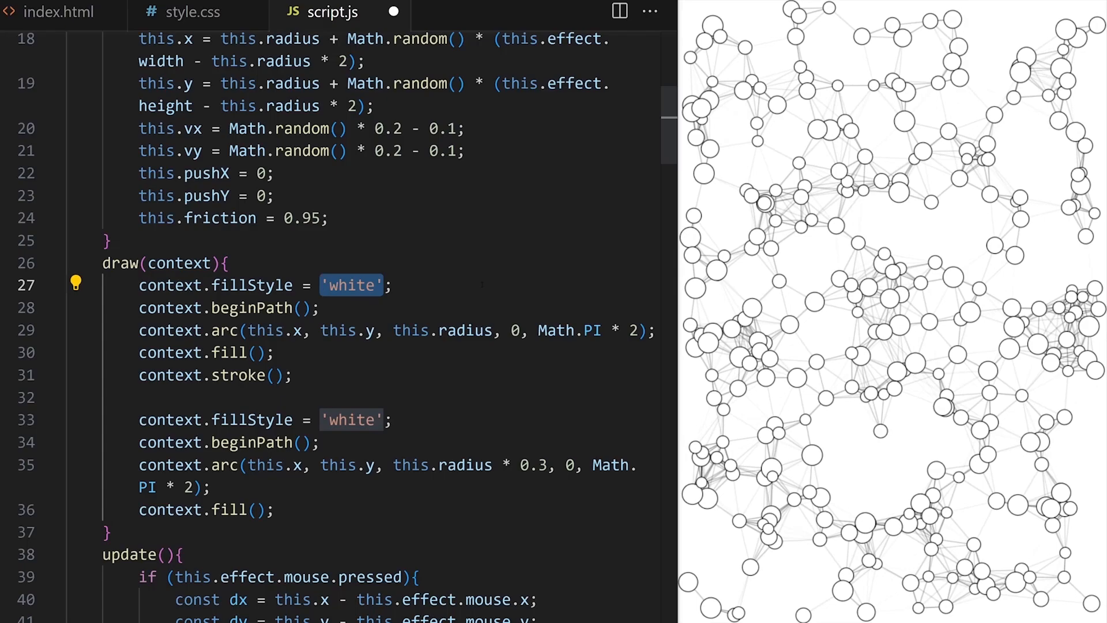
{"action": "type", "text": "gradient"}
{"action": "left_click", "coordinate": [389, 475]}
{"action": "type", "text": "6"}
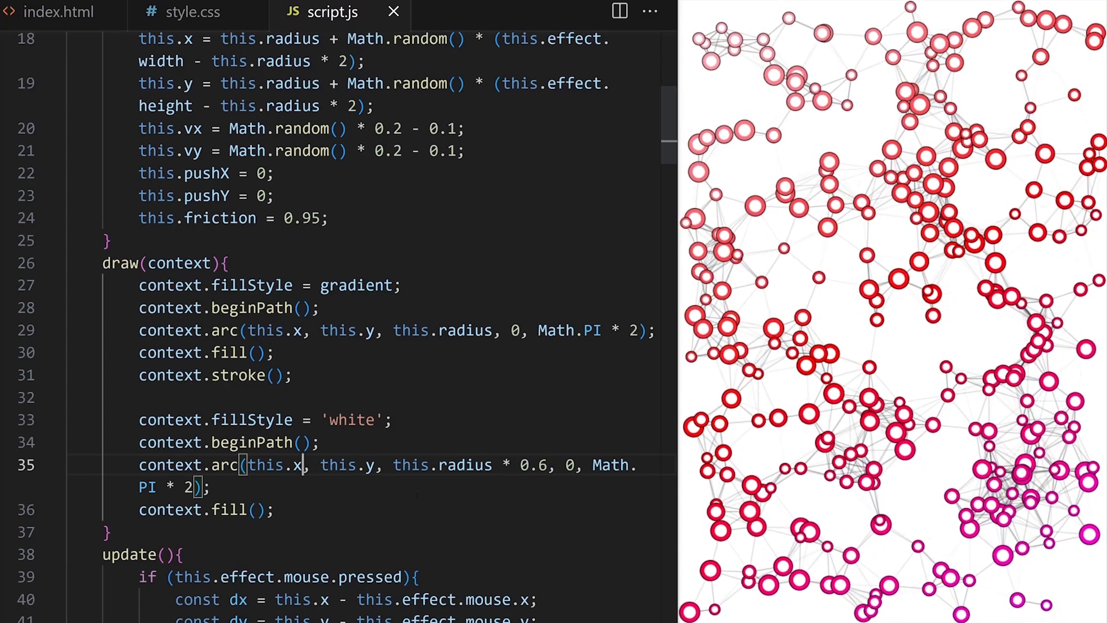
{"action": "type", "text": "- this.radius *"}
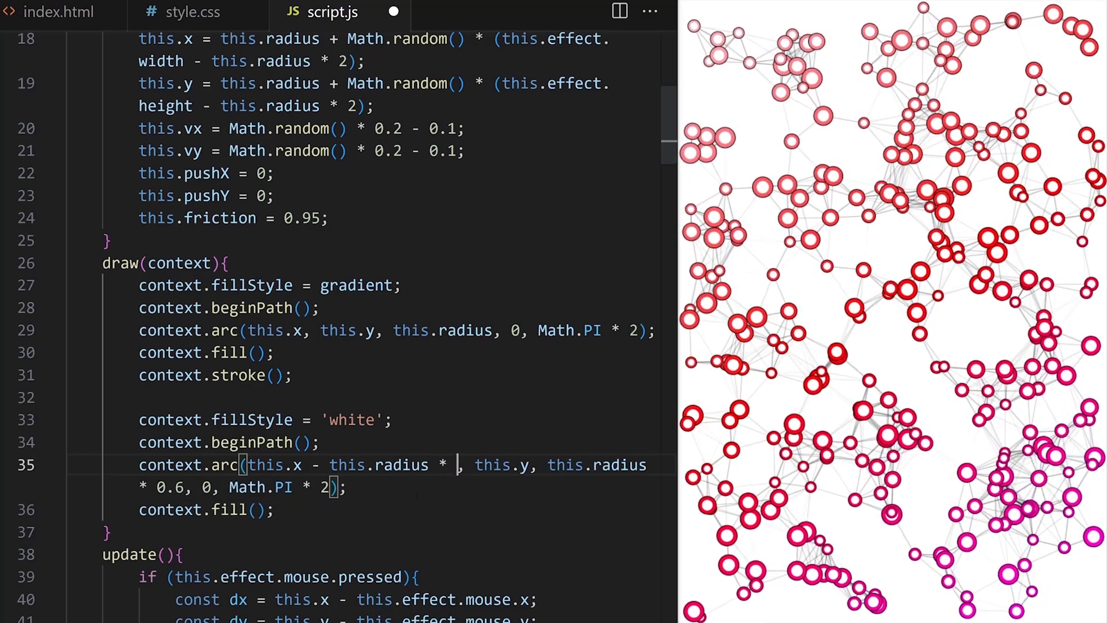
{"action": "type", "text": "0.2"}
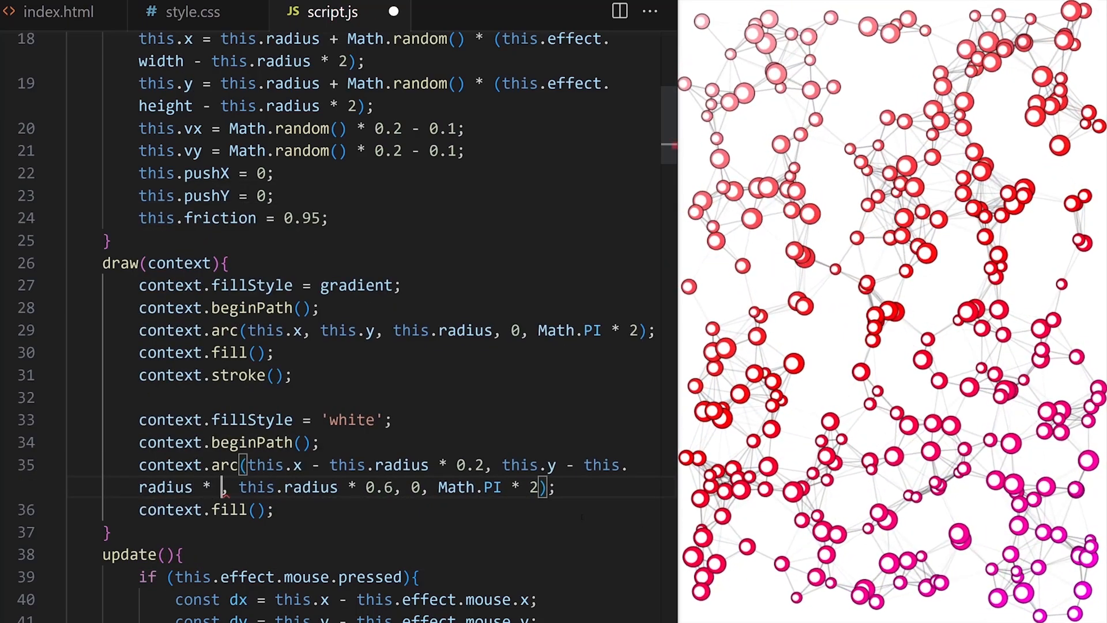
{"action": "type", "text": "0.3"}
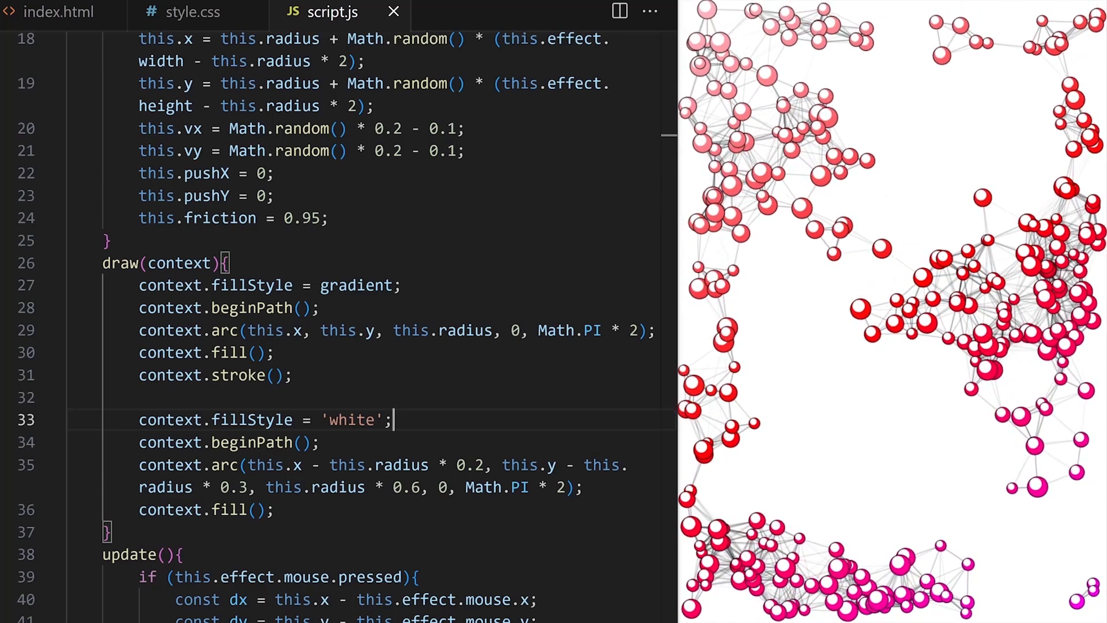
- Replace the push force in update() with this.radius += 2 inside the distance check, and save
{"action": "scroll", "scroll_direction": "down", "scroll_amount": 3}
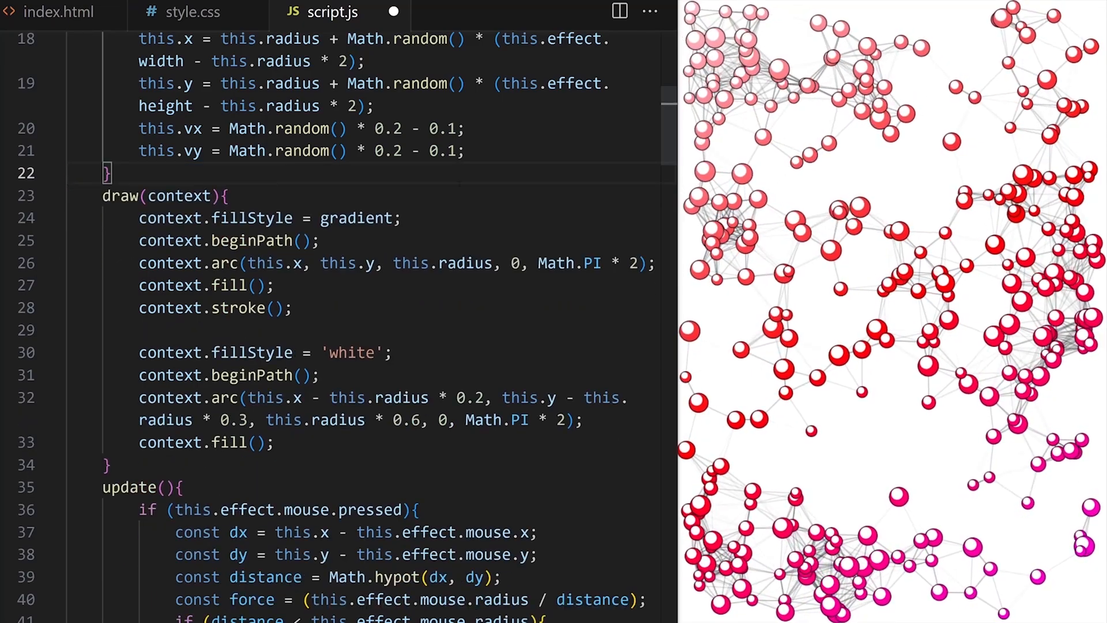
{"action": "scroll", "scroll_direction": "down", "scroll_amount": 3}
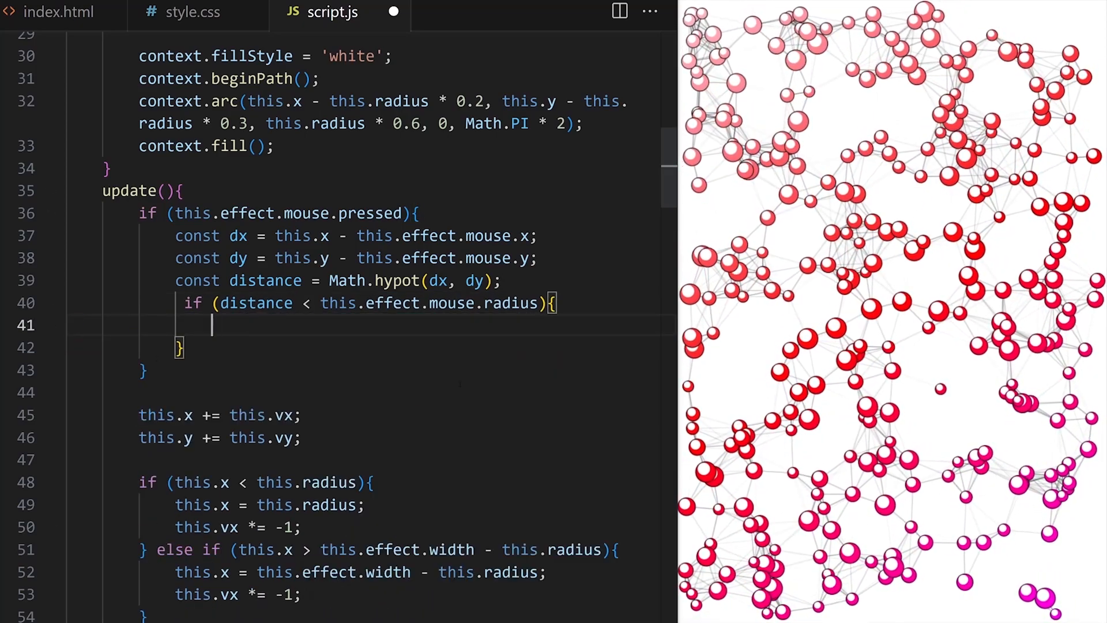
{"action": "type", "text": "this.radius +="}
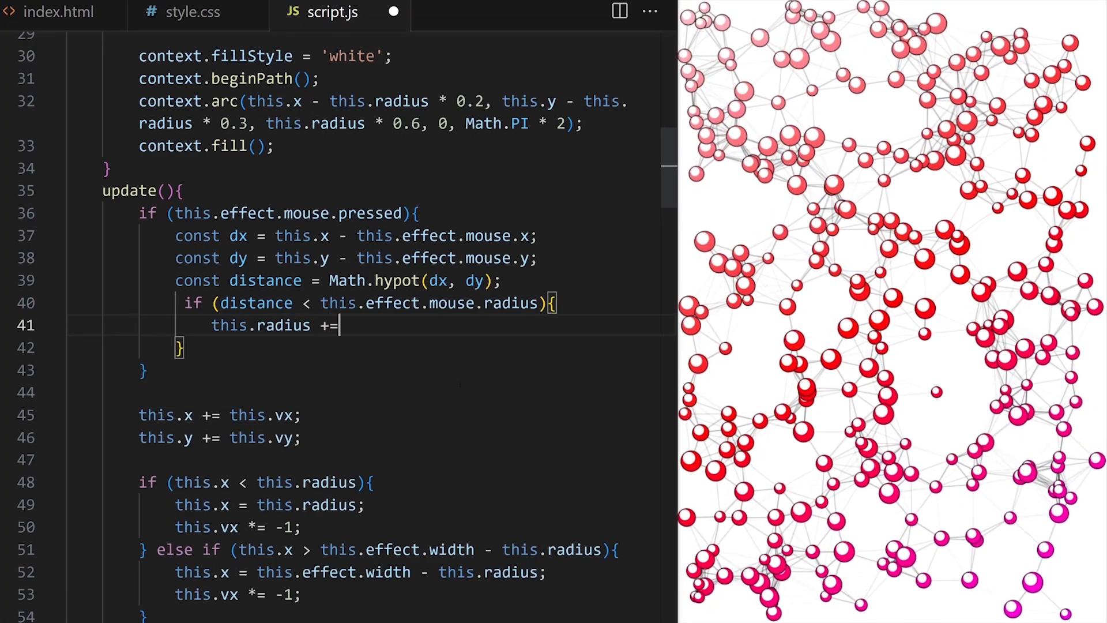
{"action": "type", "text": "2;"}
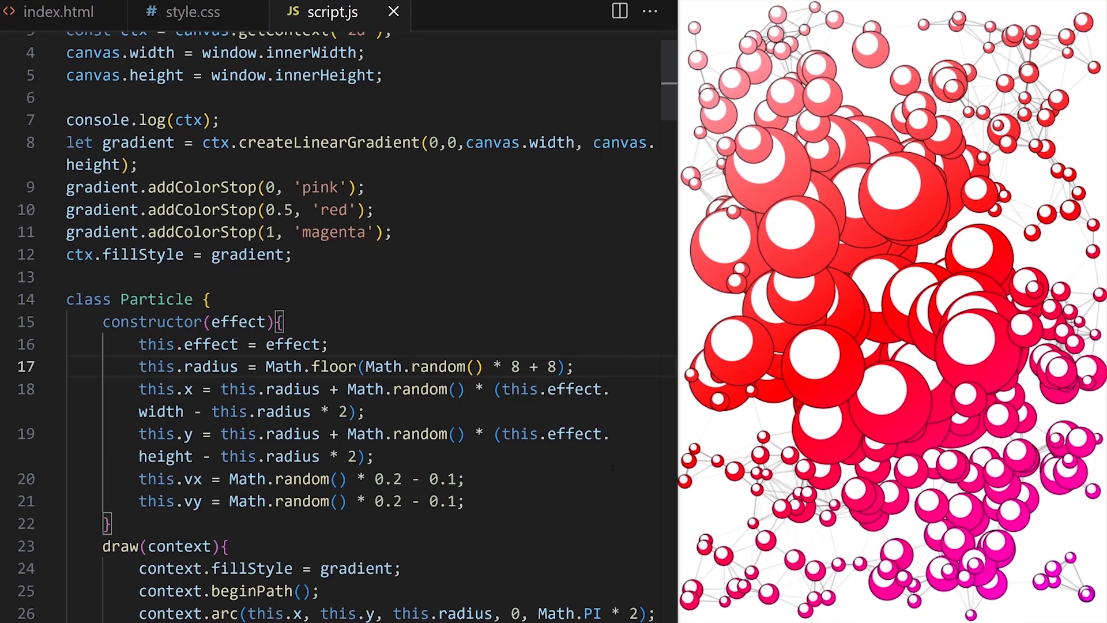
- Add this.minRadius = this.radius and this.maxRadius = this.radius * 5 to the Particle constructor
{"action": "type", "text": "this.min"}
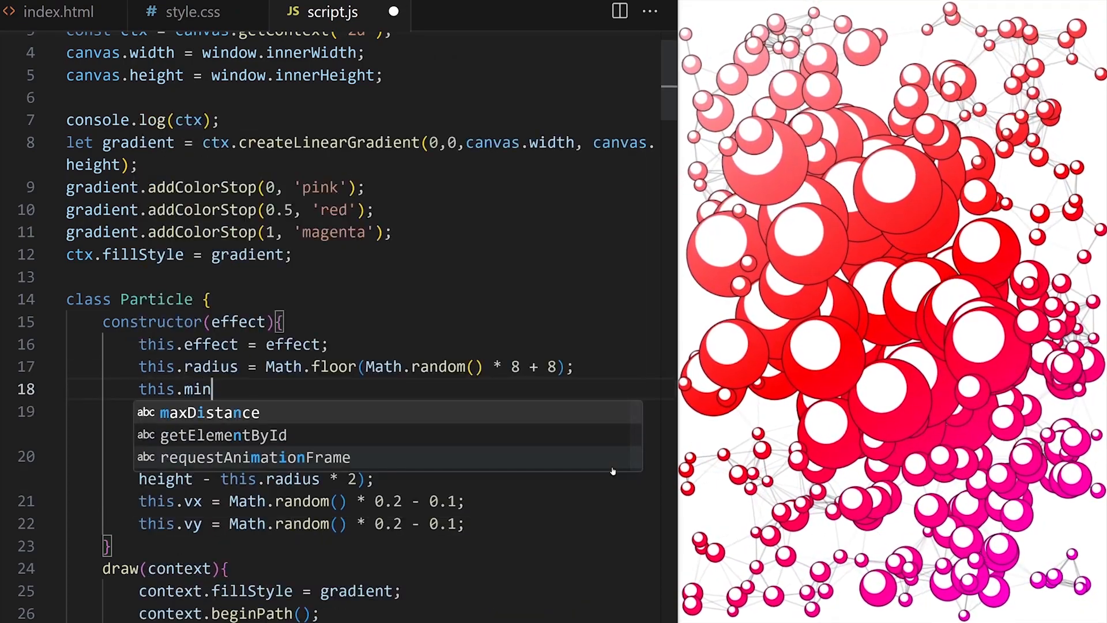
{"action": "type", "text": "Radius = this.radius;"}
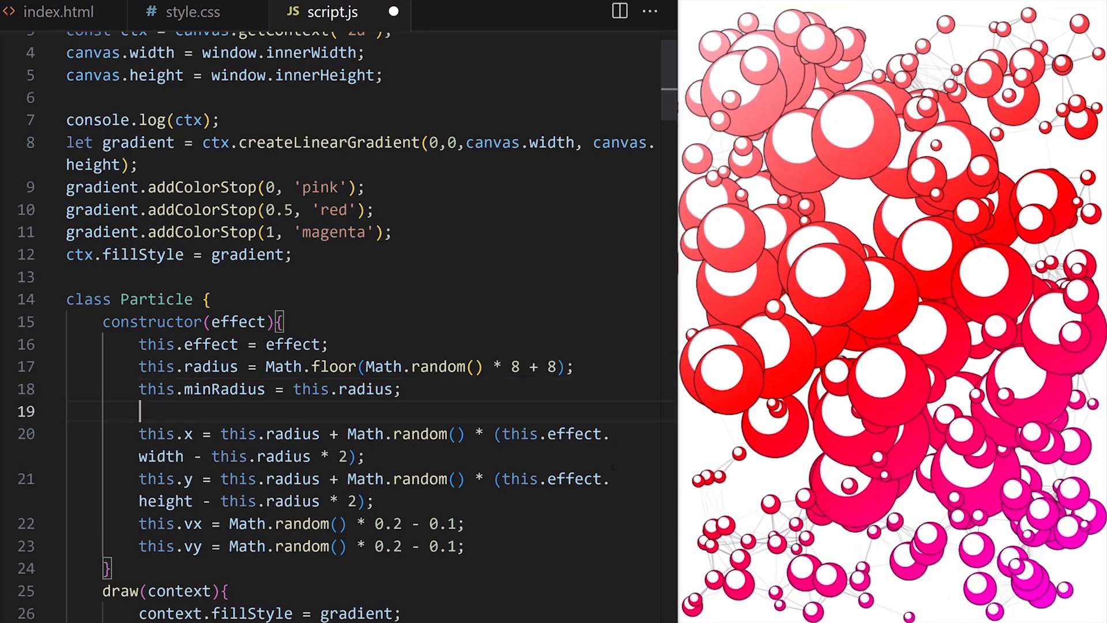
{"action": "type", "text": "this.maxrt"}
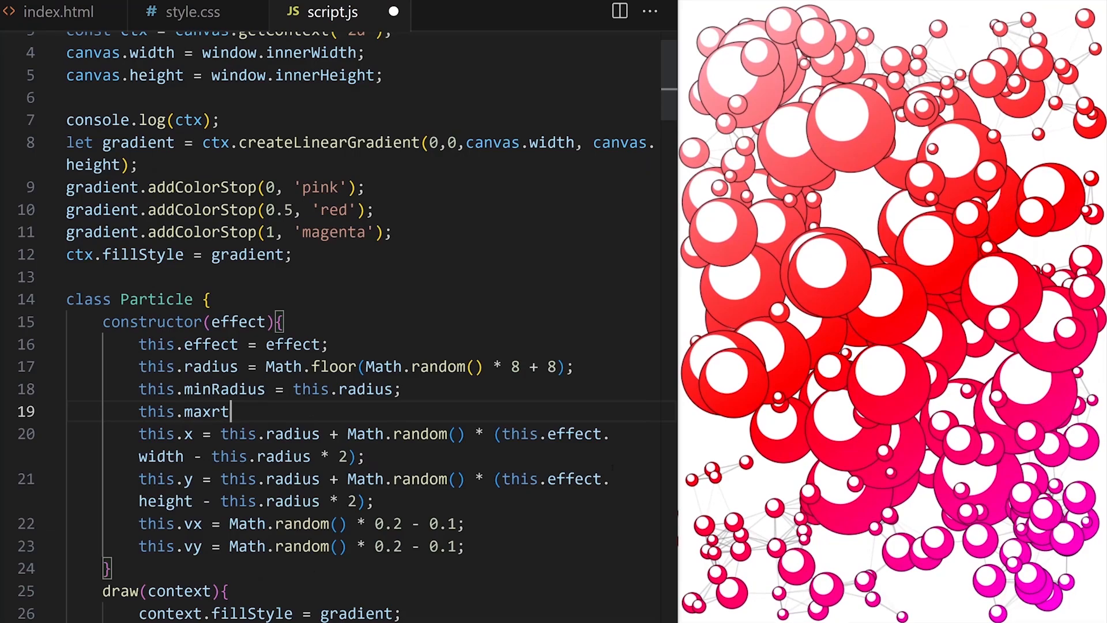
{"action": "type", "text": "Radius ="}
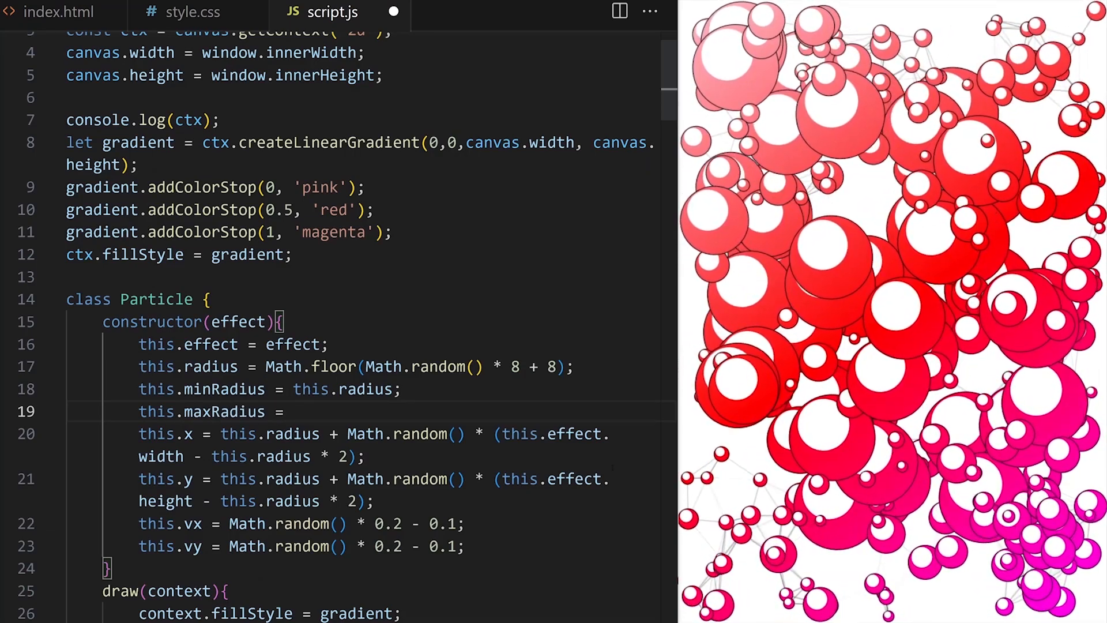
{"action": "type", "text": "this.radius *"}
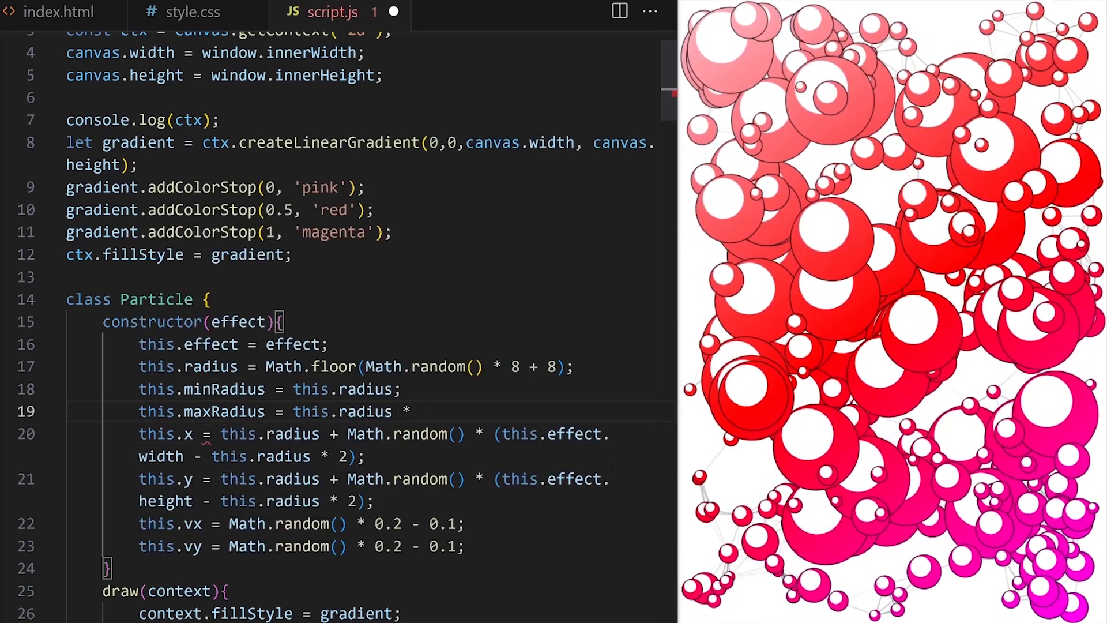
{"action": "type", "text": "2"}
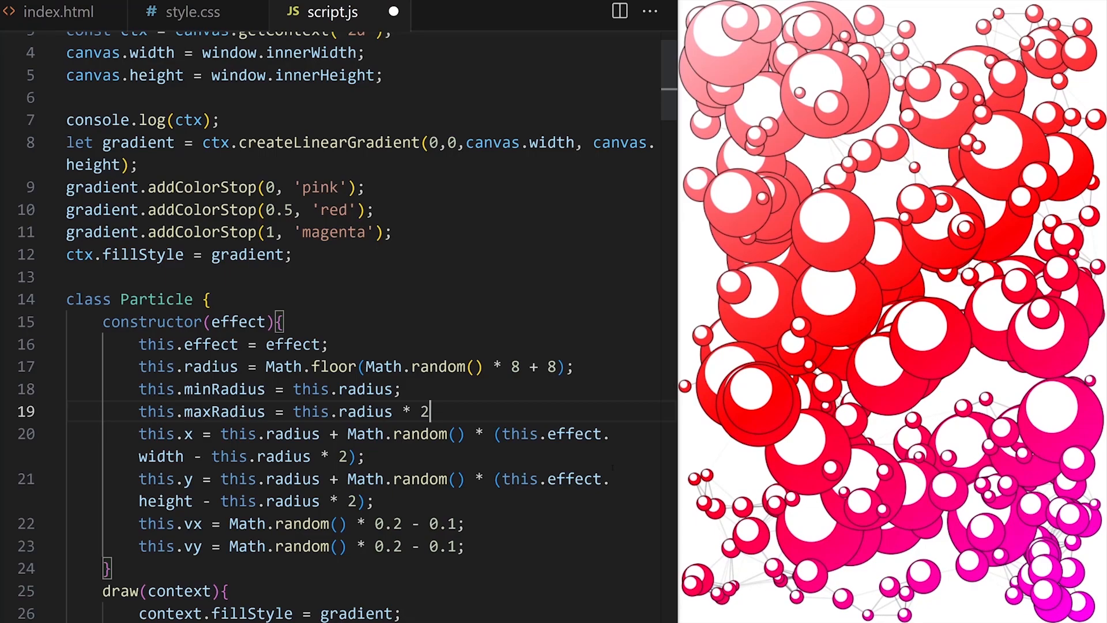
{"action": "type", "text": "5;"}
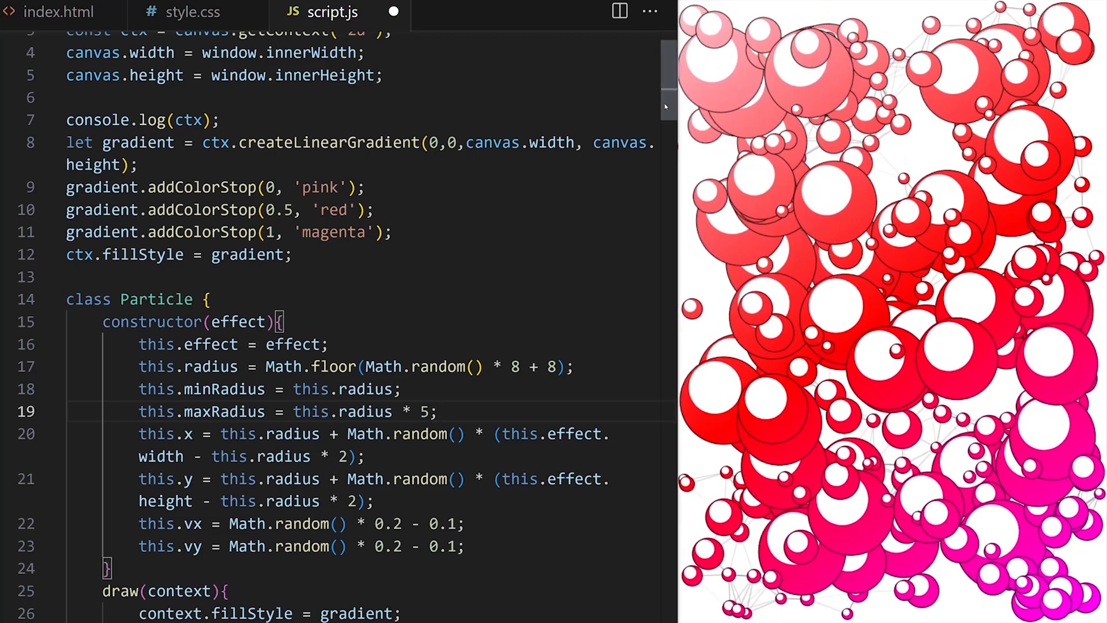
{"action": "scroll", "scroll_direction": "down", "scroll_amount": 3}
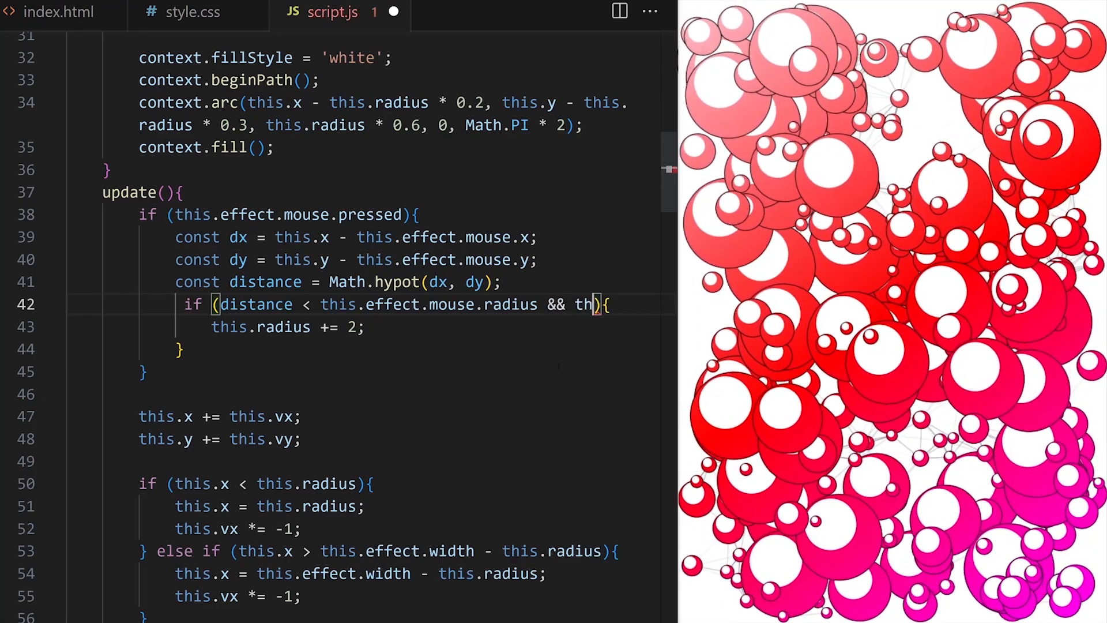
- Cap growth with && this.radius < this.maxRadius and shrink by 0.1 while above minRadius, then save
{"action": "type", "text": "radius < this.maxRadius"}
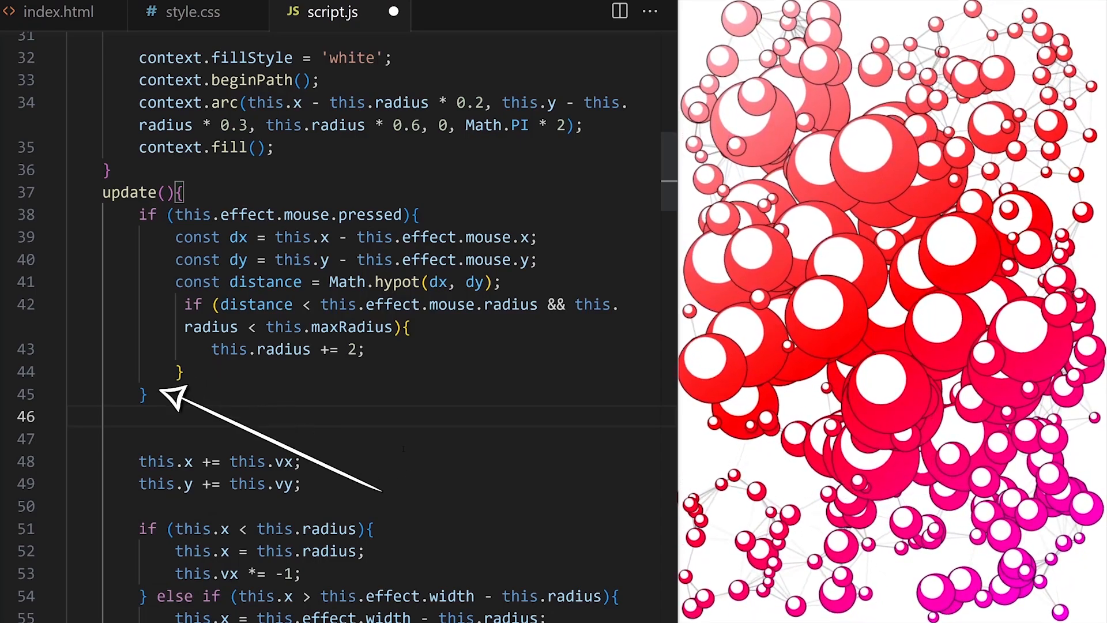
{"action": "type", "text": "if"}
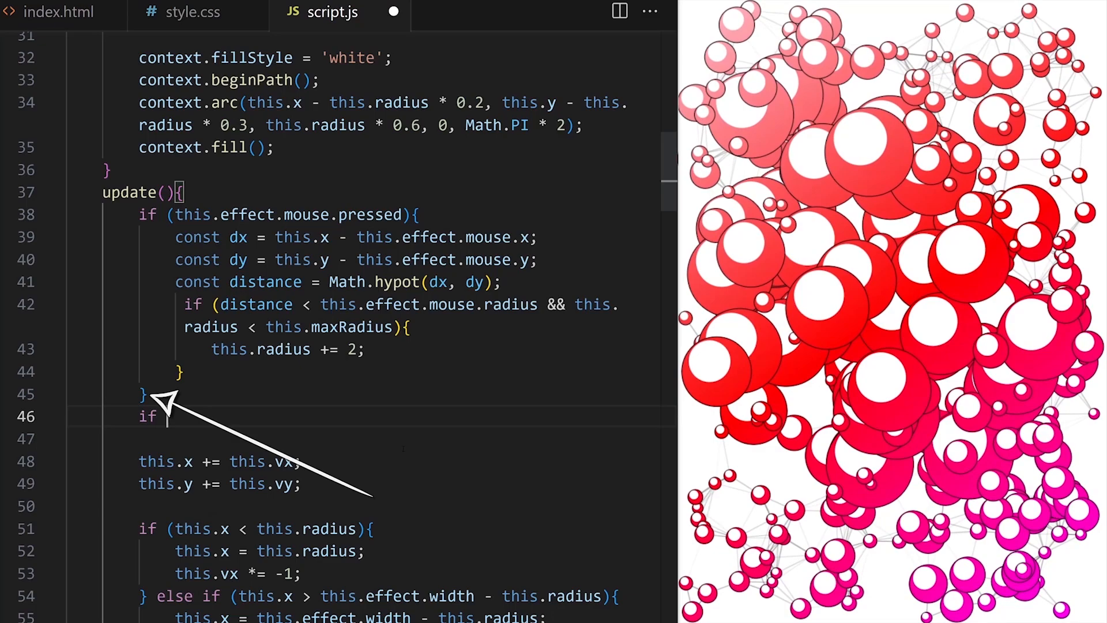
{"action": "type", "text": "(this.radius)"}
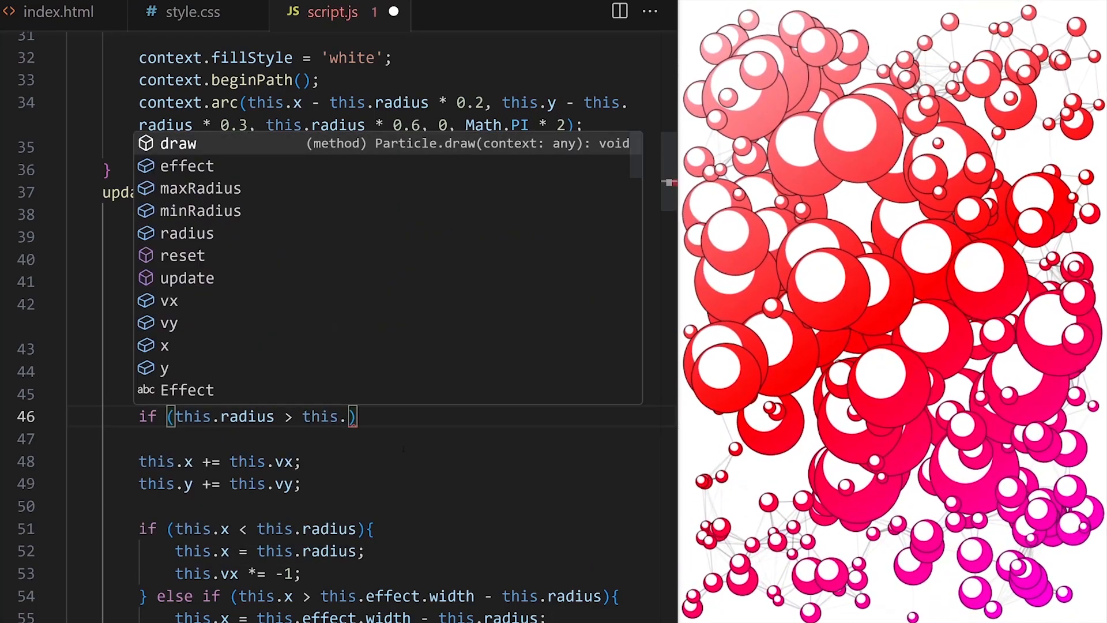
{"action": "type", "text": "minRadius"}
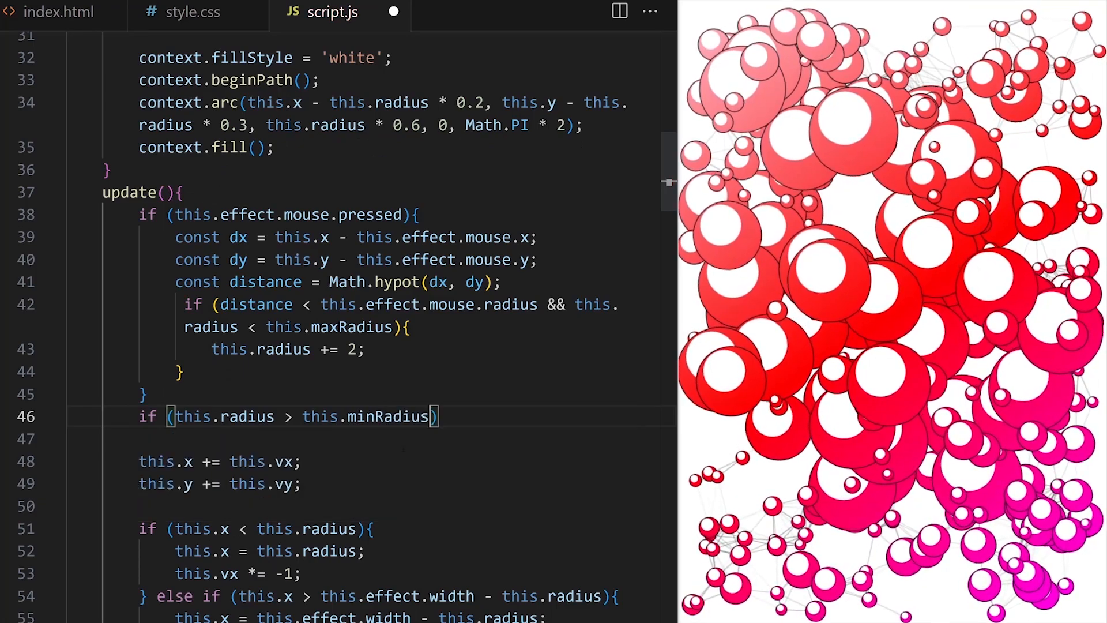
{"action": "type", "text": "this.rad"}
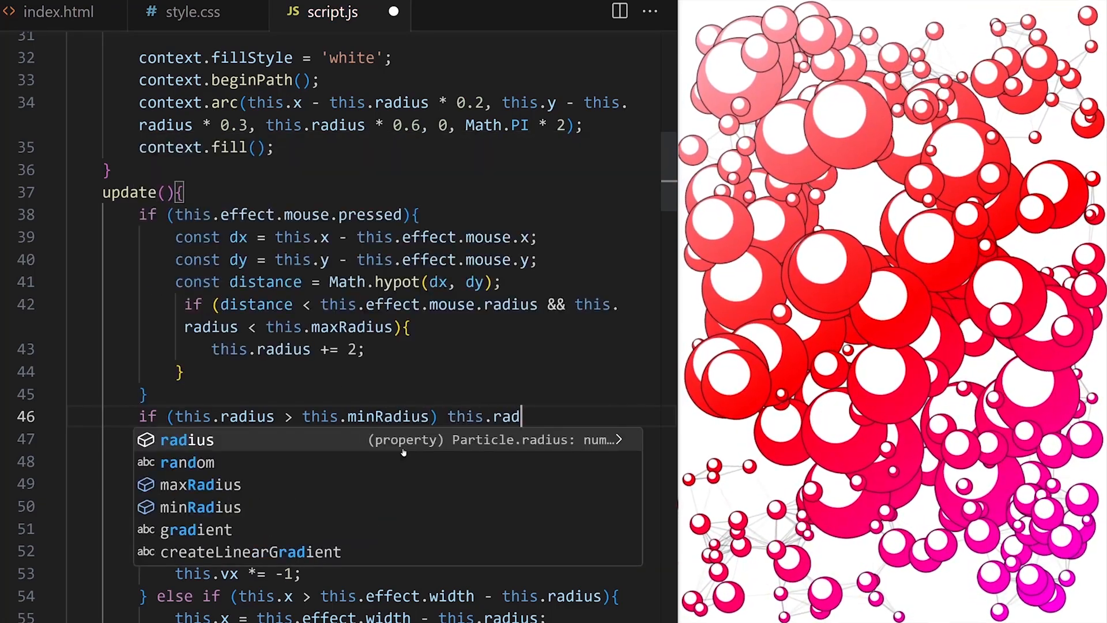
{"action": "type", "text": "ius -="}
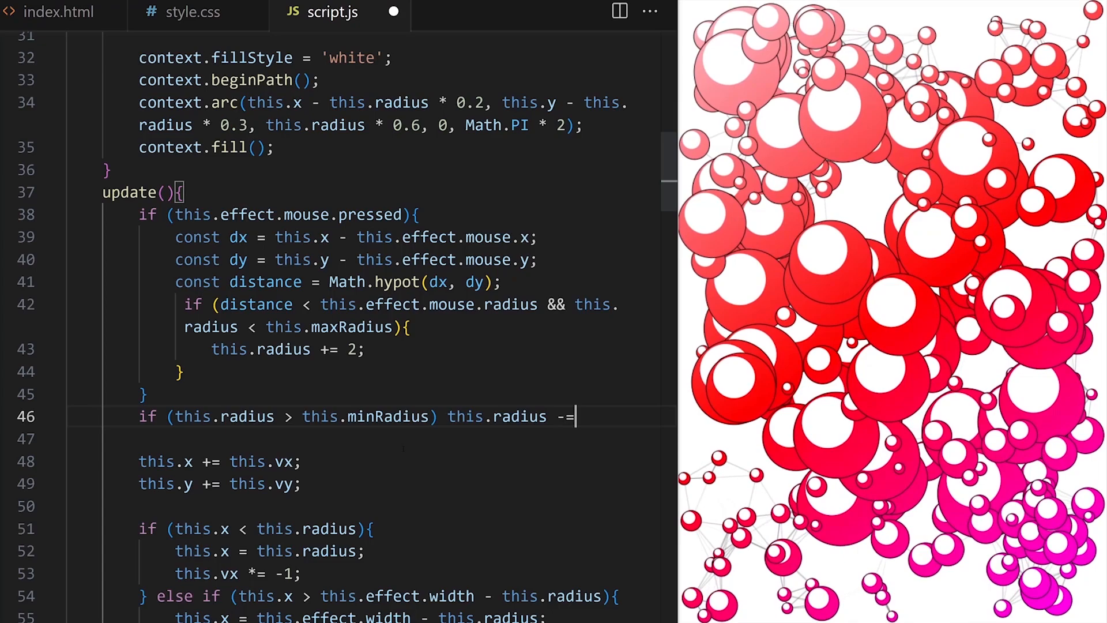
{"action": "type", "text": "0.1;"}
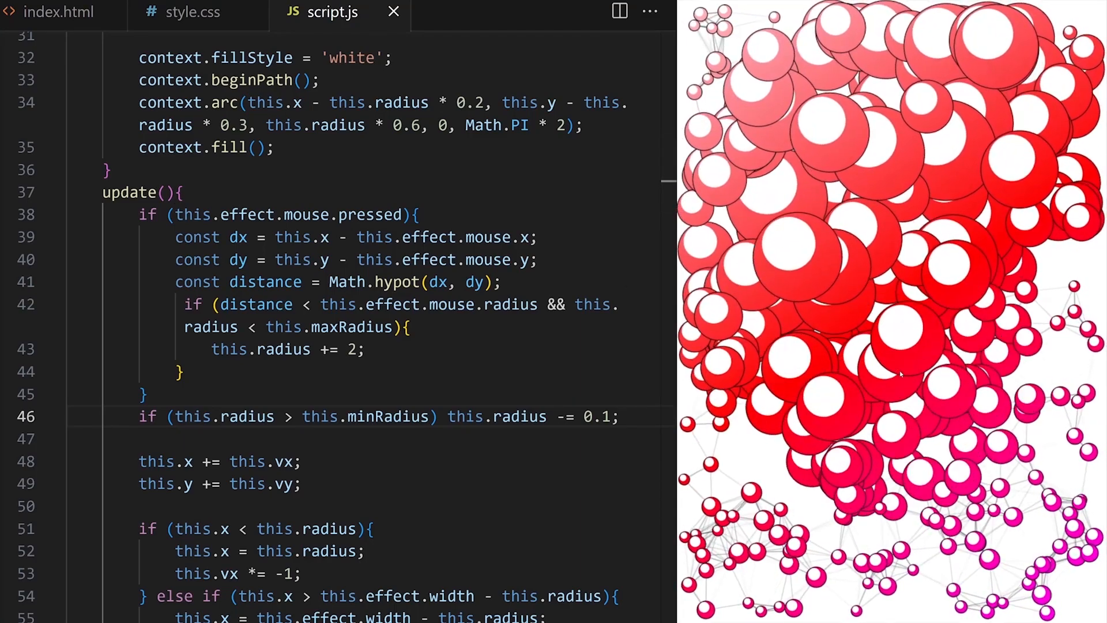
- Comment out this.connectParticles(context) and raise numberOfParticles from 300 to 500, then save
{"action": "scroll", "scroll_direction": "down", "scroll_amount": 3}
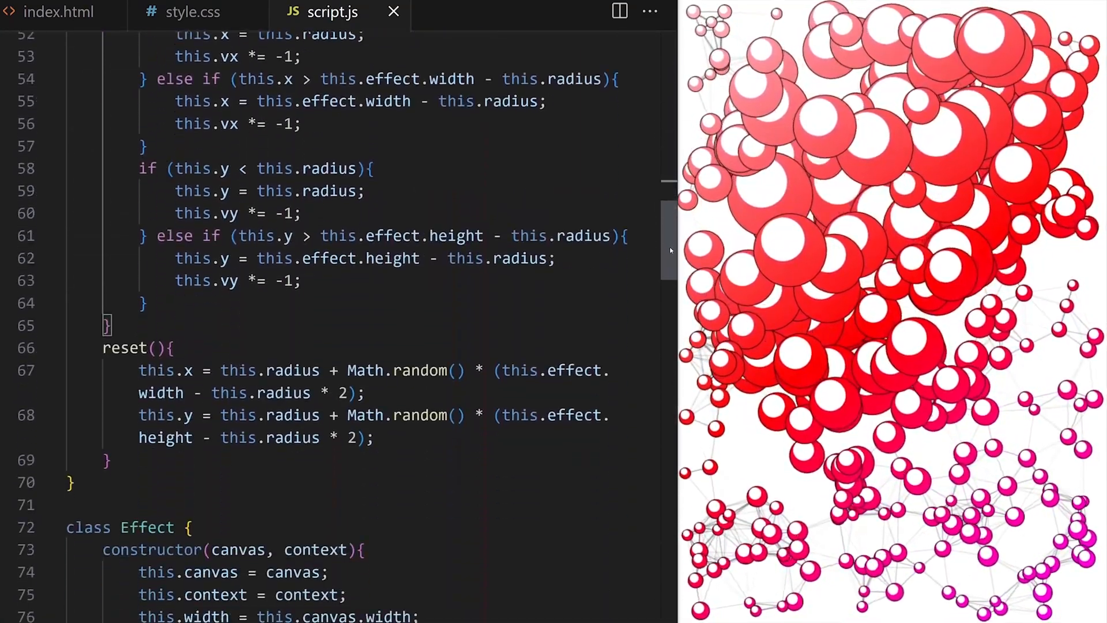
{"action": "scroll", "scroll_direction": "down", "scroll_amount": 3}
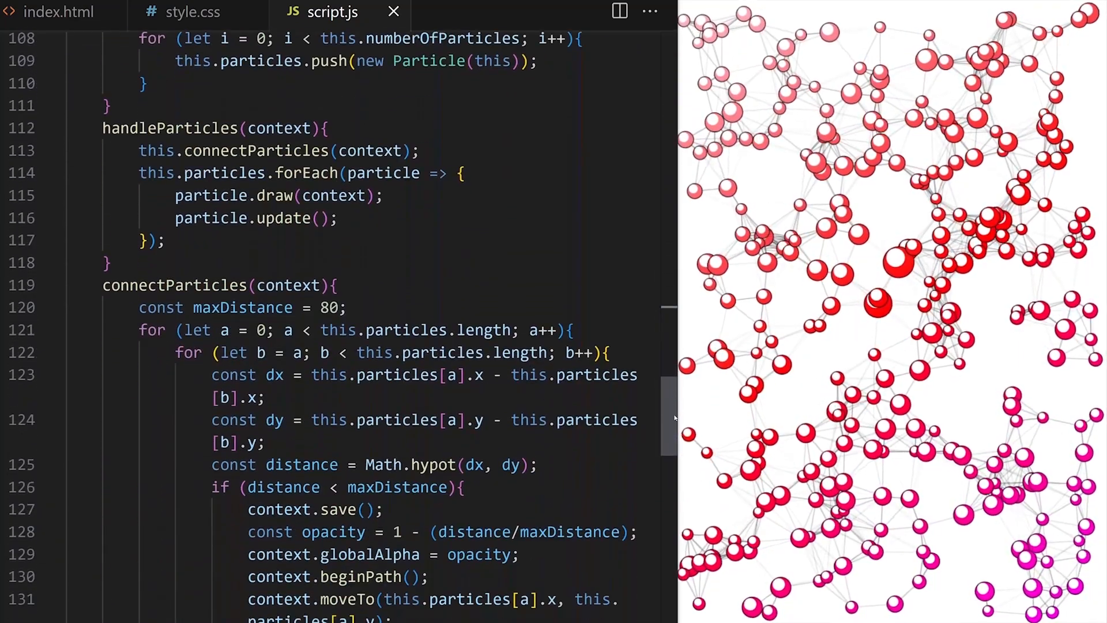
{"action": "type", "text": "//"}
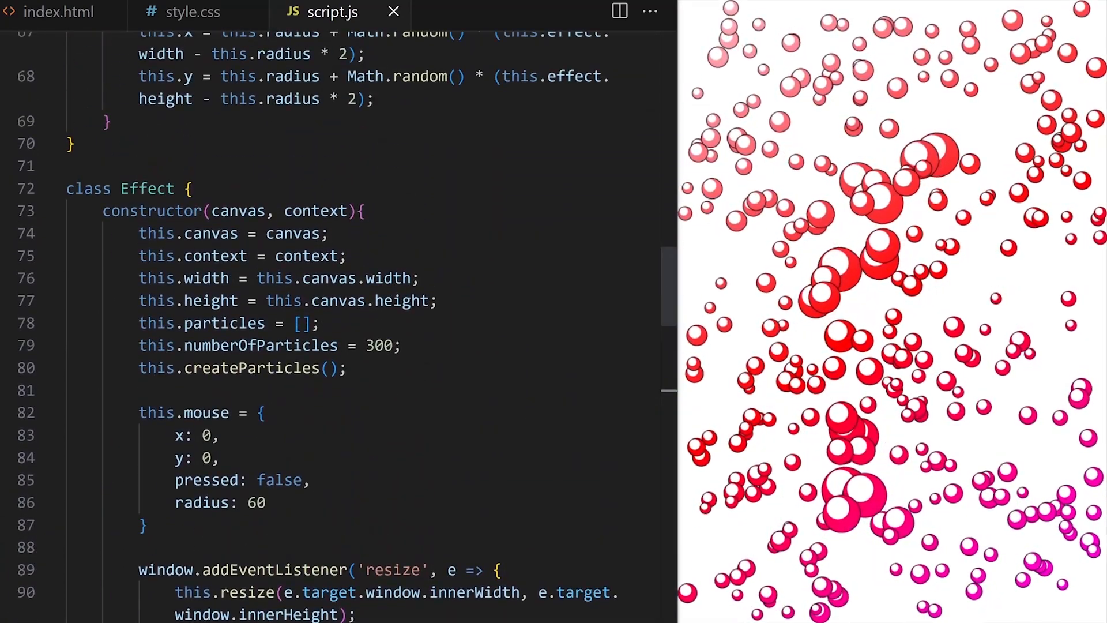
{"action": "type", "text": "500"}
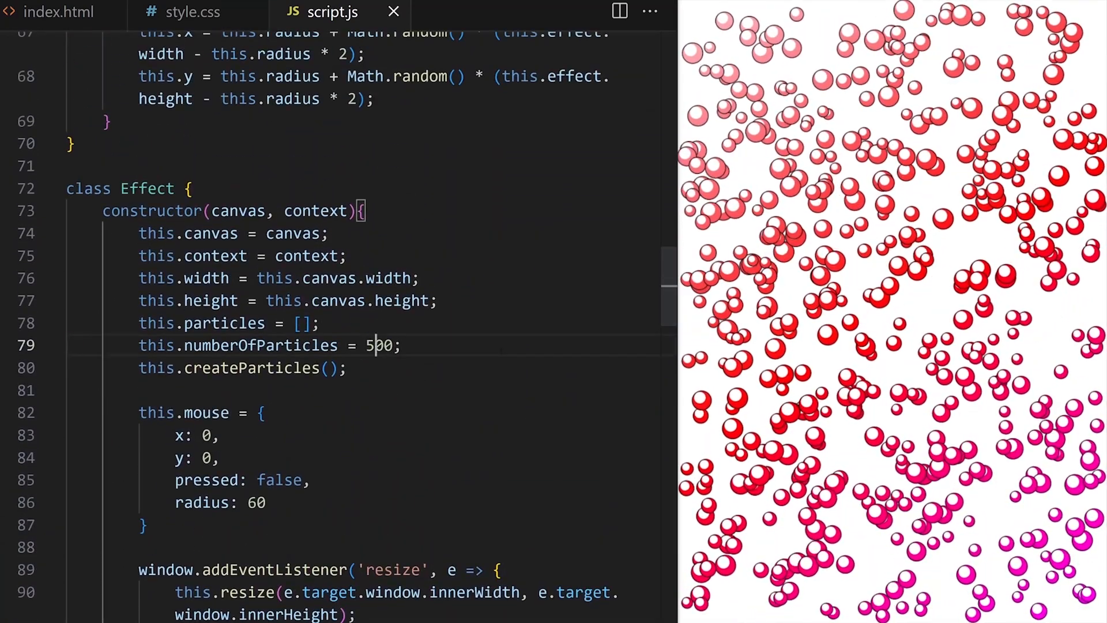